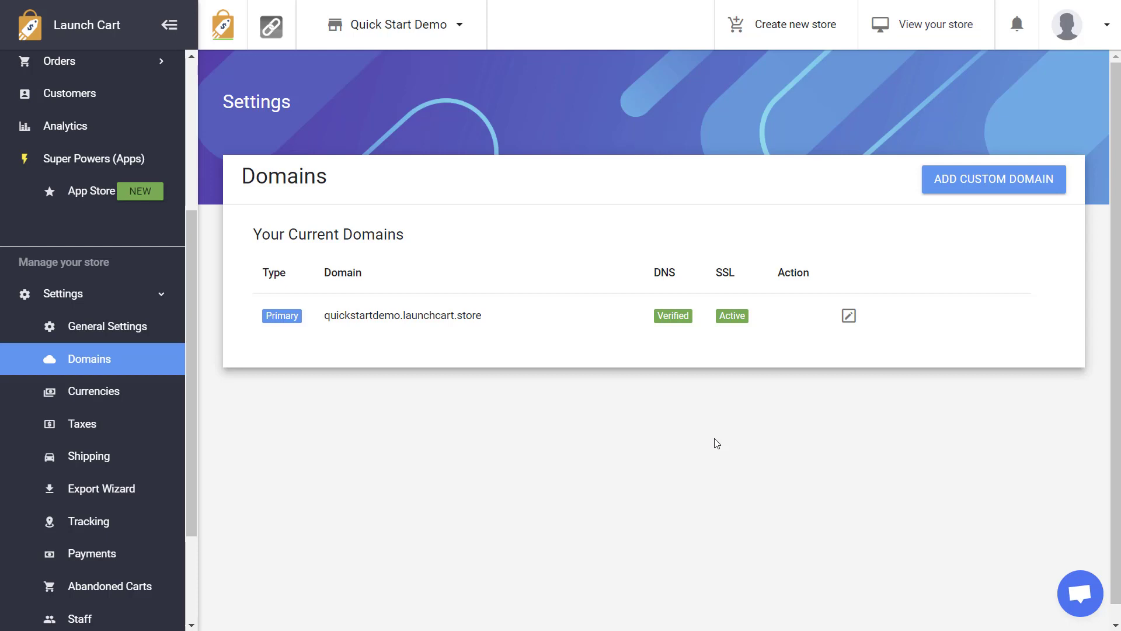
{"action": "mouse_move", "coordinate": [147, 302]}
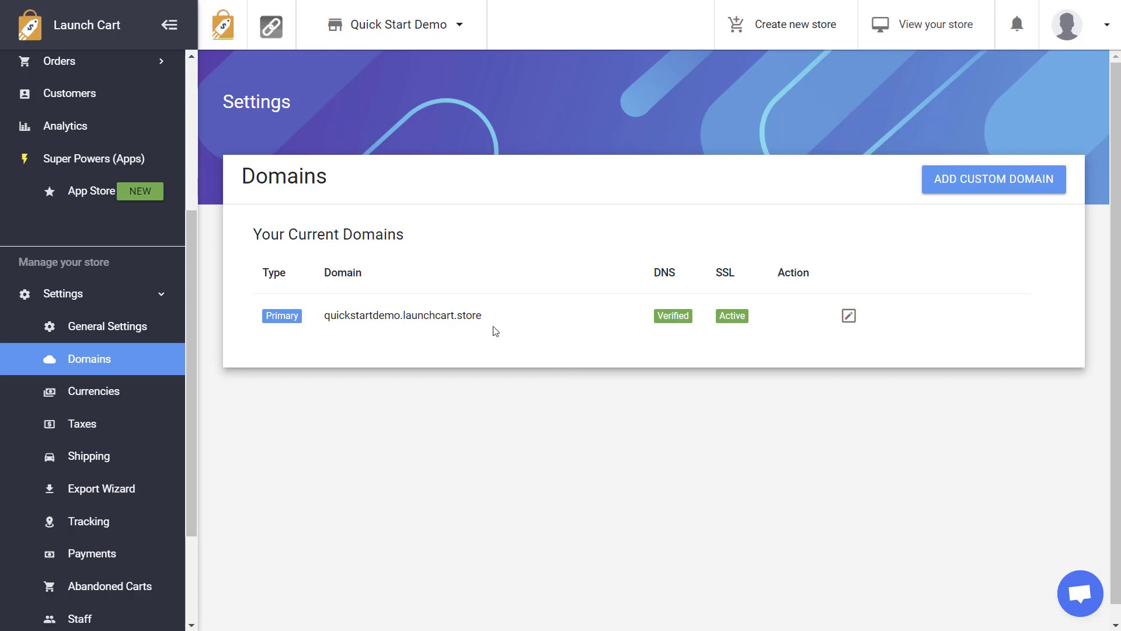
{"action": "mouse_move", "coordinate": [488, 323]}
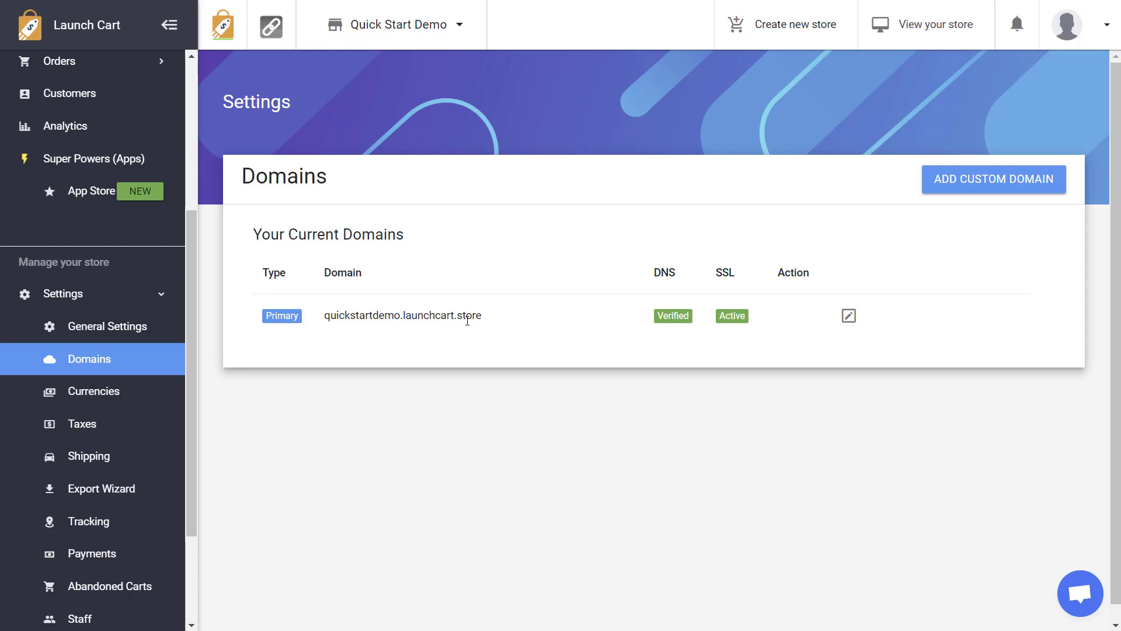
{"action": "mouse_move", "coordinate": [614, 310]}
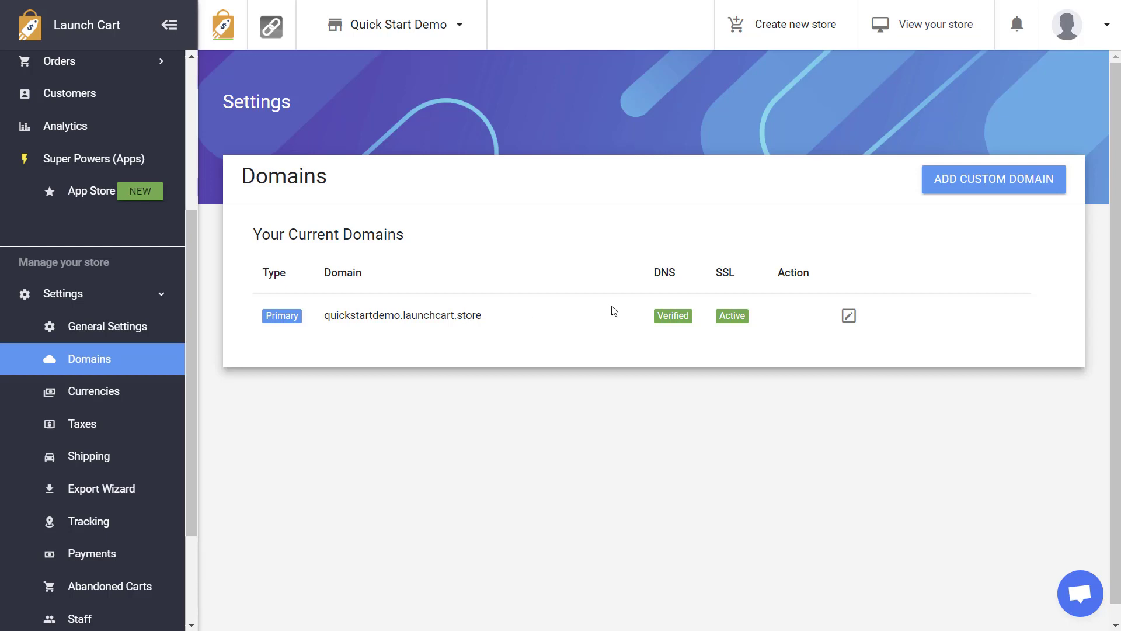
{"action": "mouse_move", "coordinate": [993, 179]}
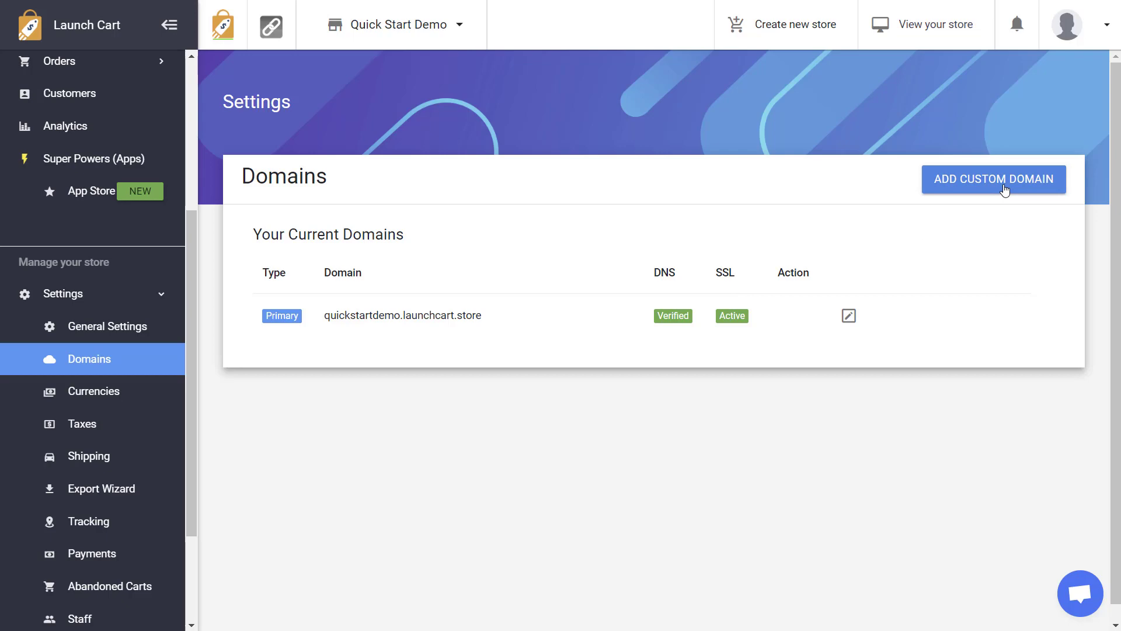
Start a new custom domain and choose root domain (e.g. LaunchCart.com) as its type.
{"action": "left_click", "coordinate": [994, 179]}
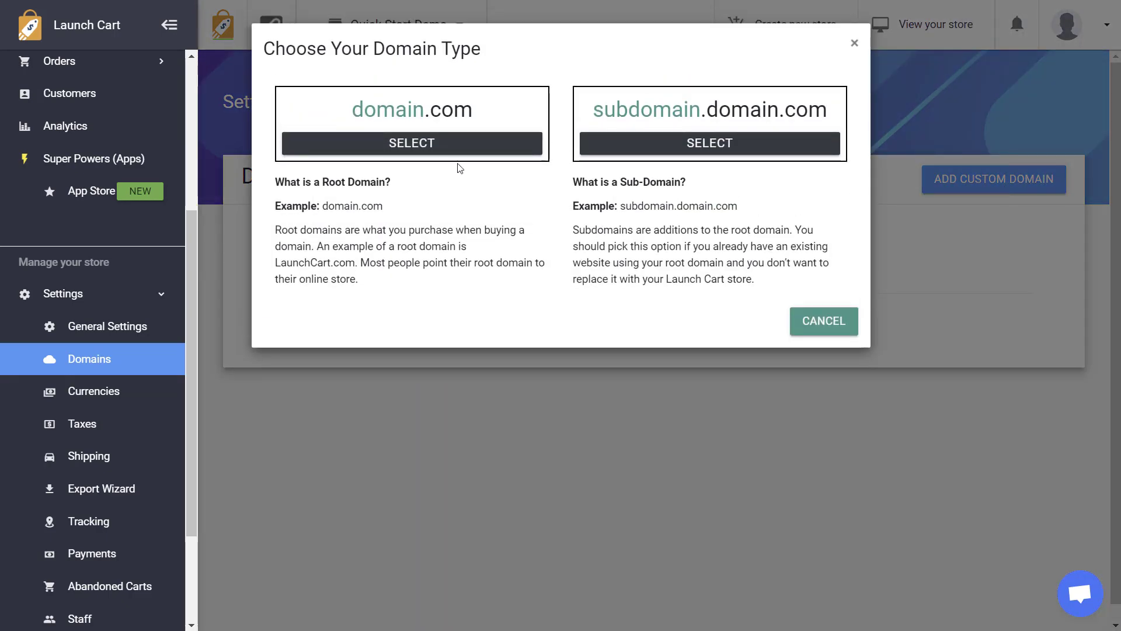
{"action": "mouse_move", "coordinate": [595, 146]}
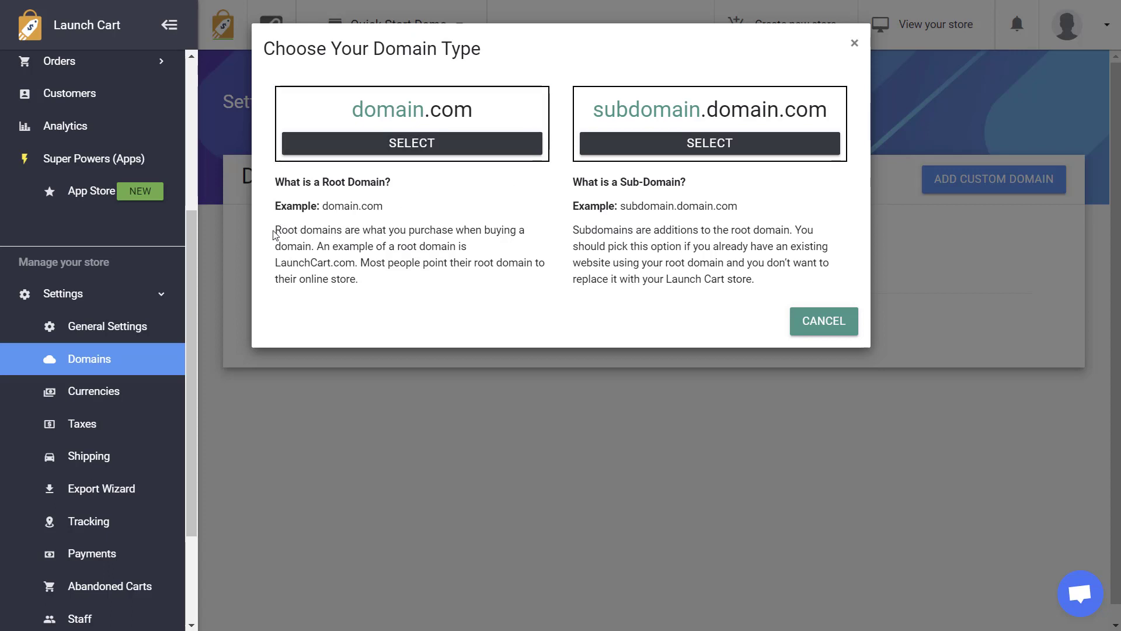
{"action": "left_click_drag", "start_coordinate": [276, 230], "coordinate": [527, 230]}
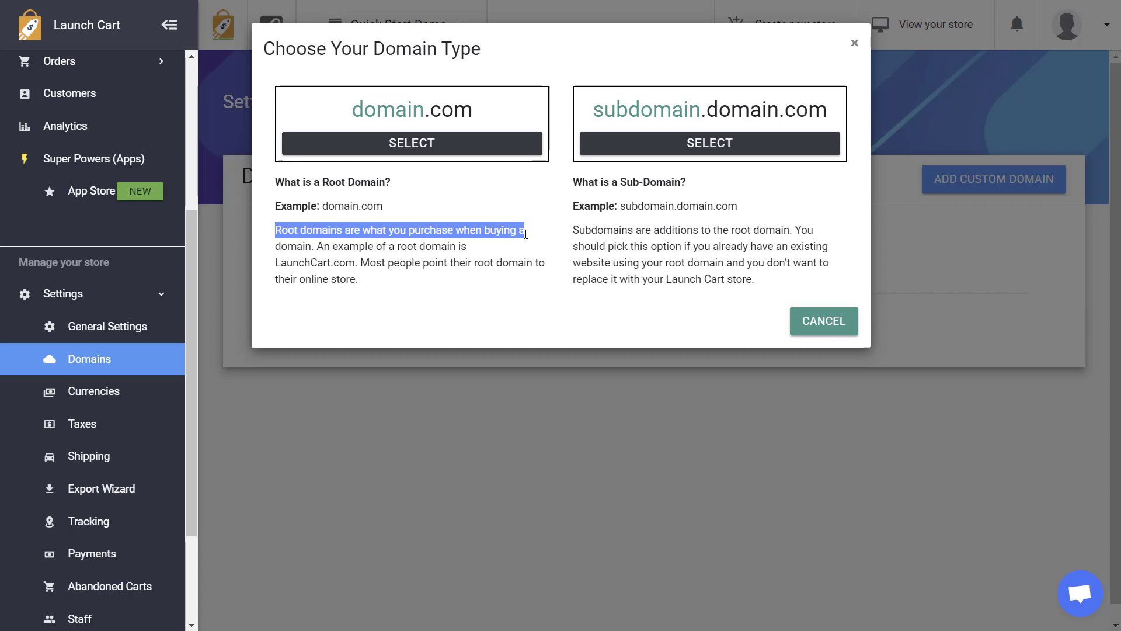
{"action": "left_click", "coordinate": [478, 251]}
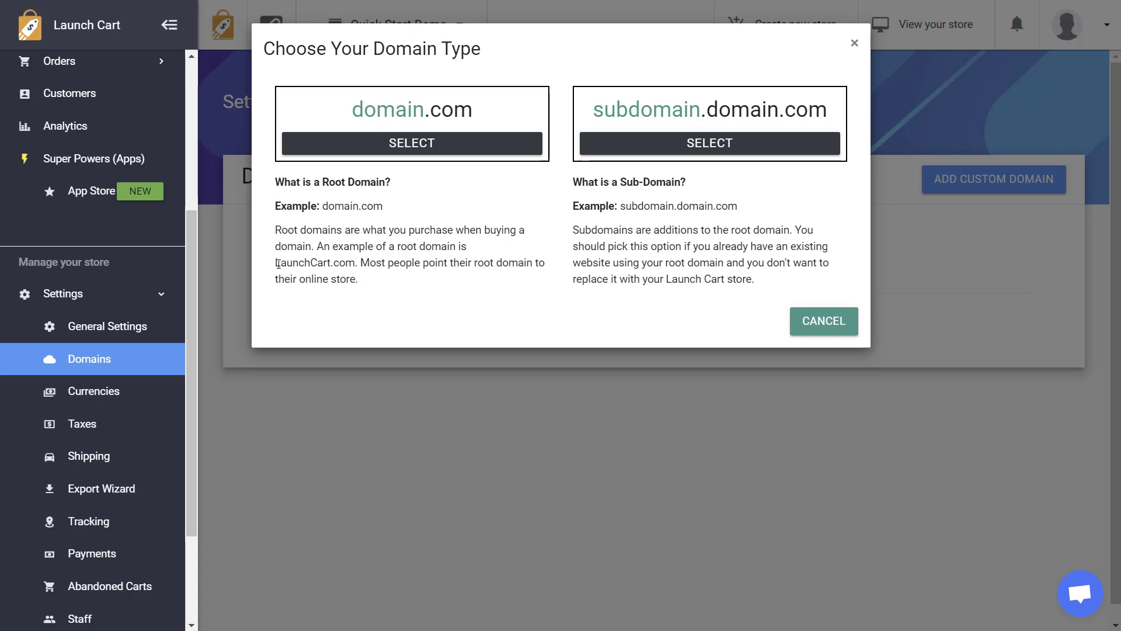
{"action": "double_click", "coordinate": [315, 262]}
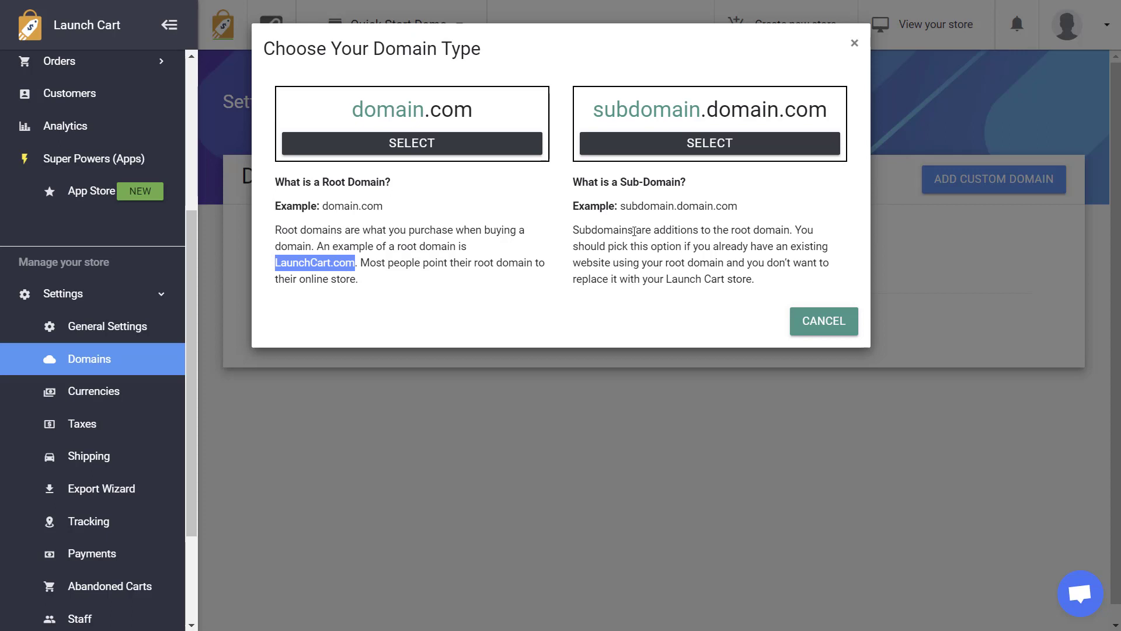
{"action": "mouse_move", "coordinate": [642, 235]}
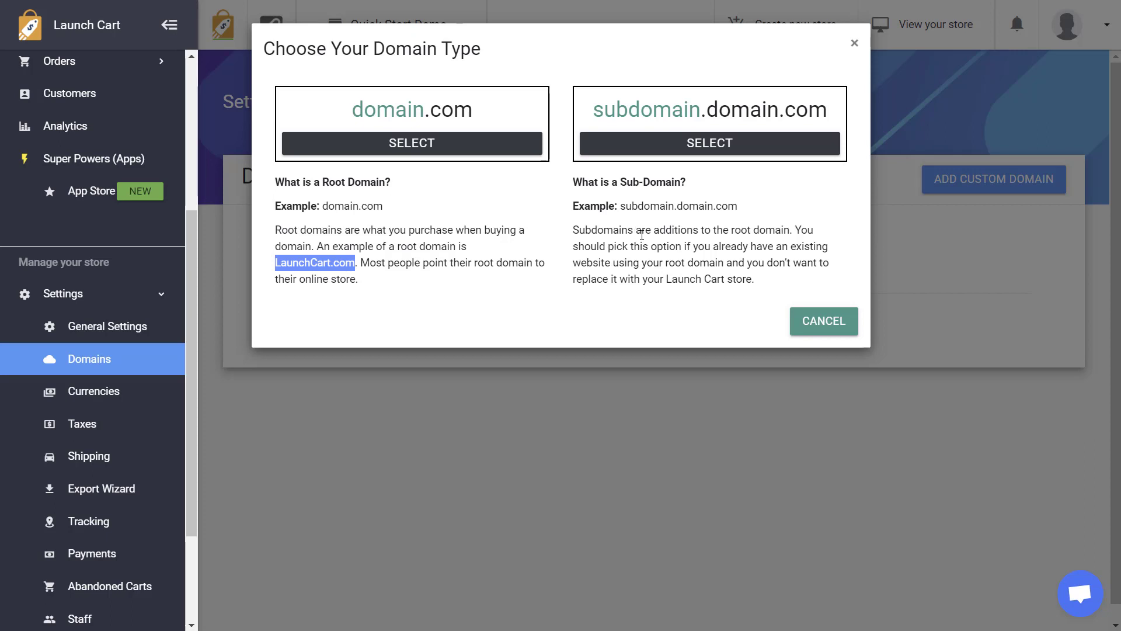
{"action": "mouse_move", "coordinate": [525, 152]}
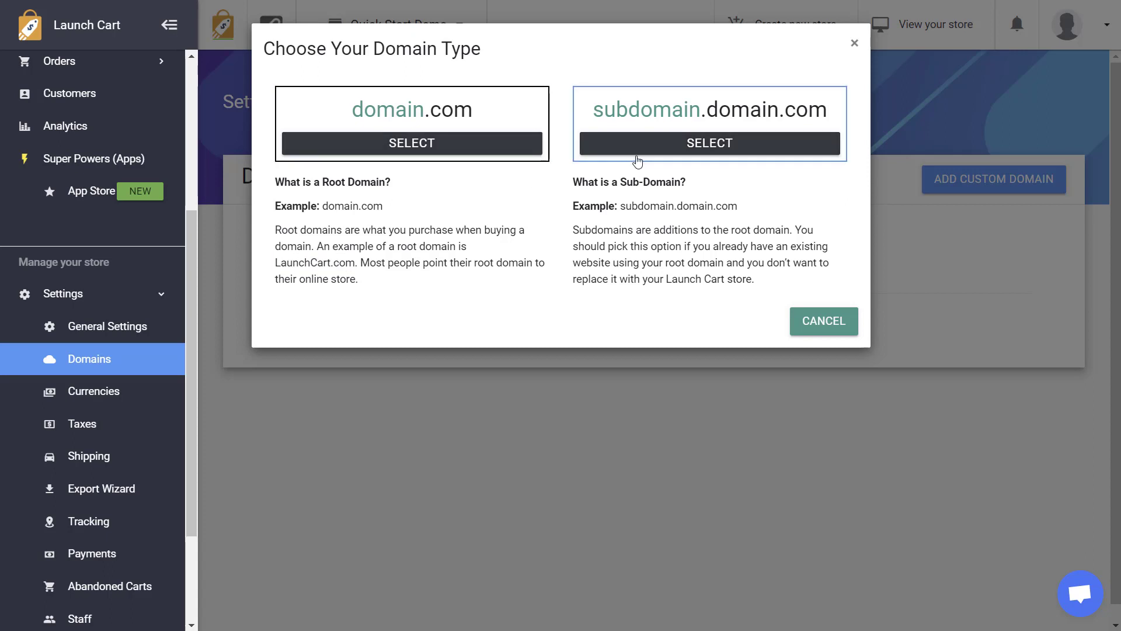
{"action": "left_click", "coordinate": [411, 143]}
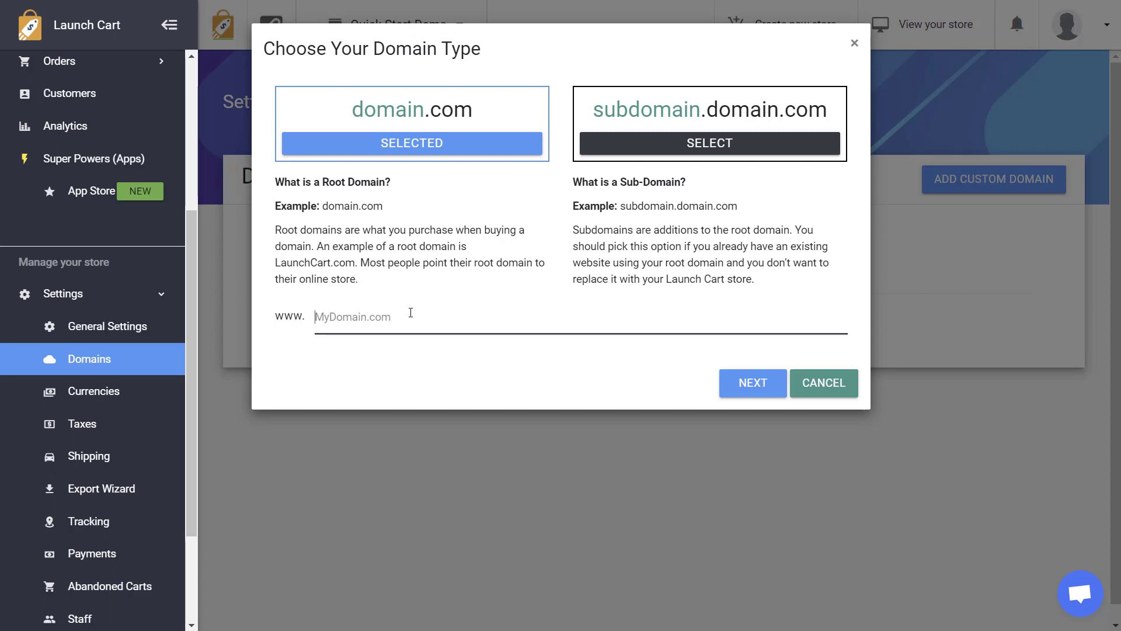
Enter the shoe store domain joshshoestore.com and submit it.
{"action": "type", "text": "joshua"}
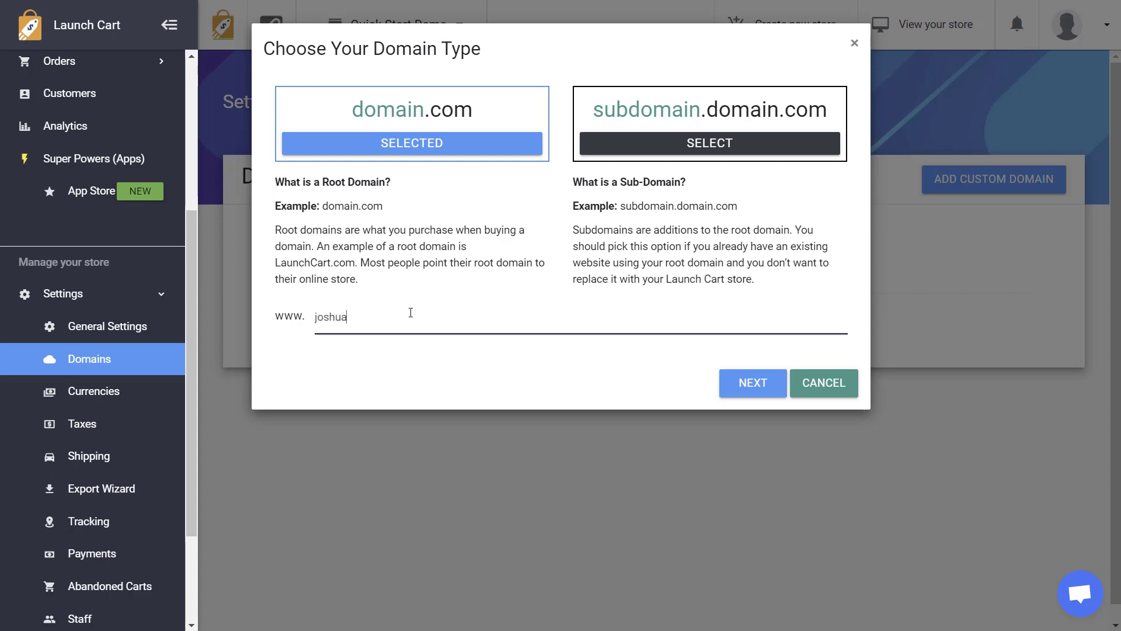
{"action": "type", "text": "sshoe"}
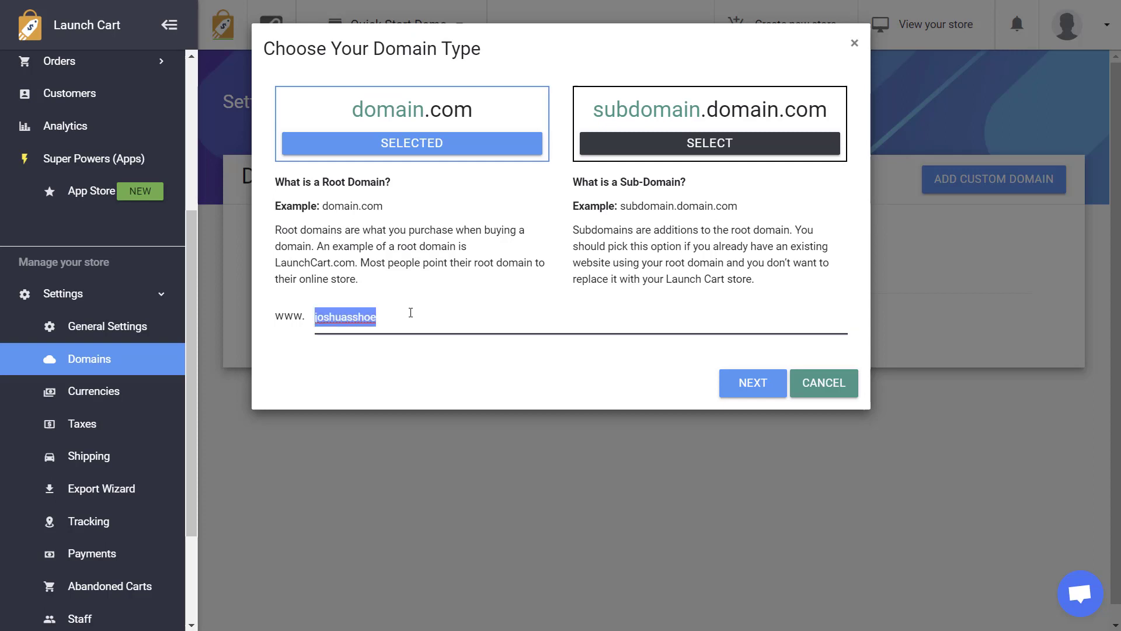
{"action": "type", "text": "joshshoest"}
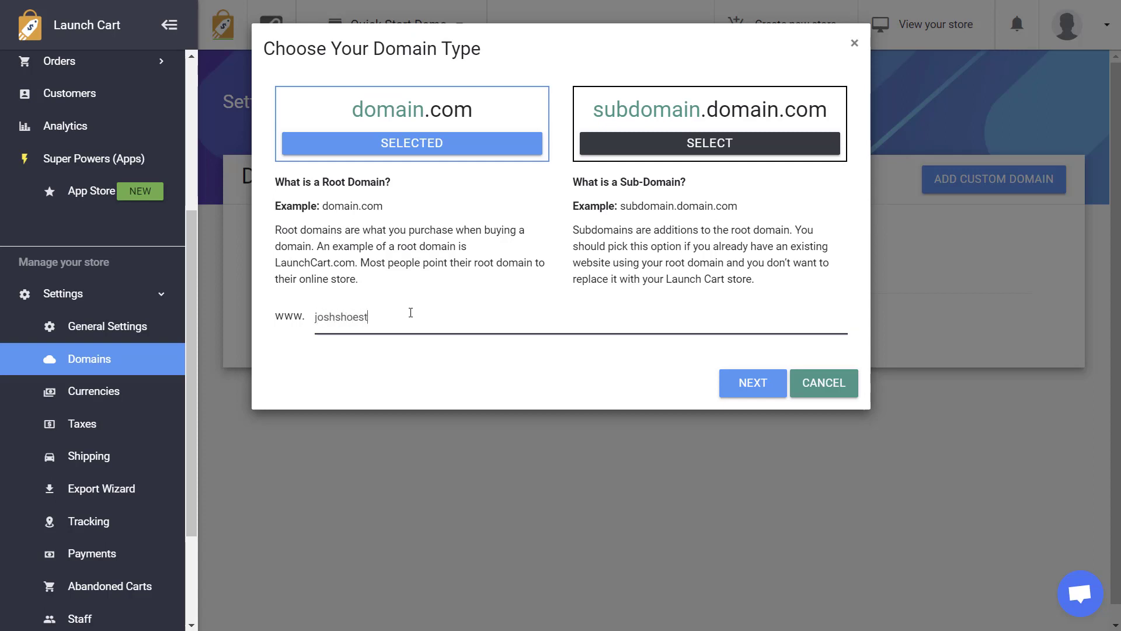
{"action": "left_click", "coordinate": [752, 382]}
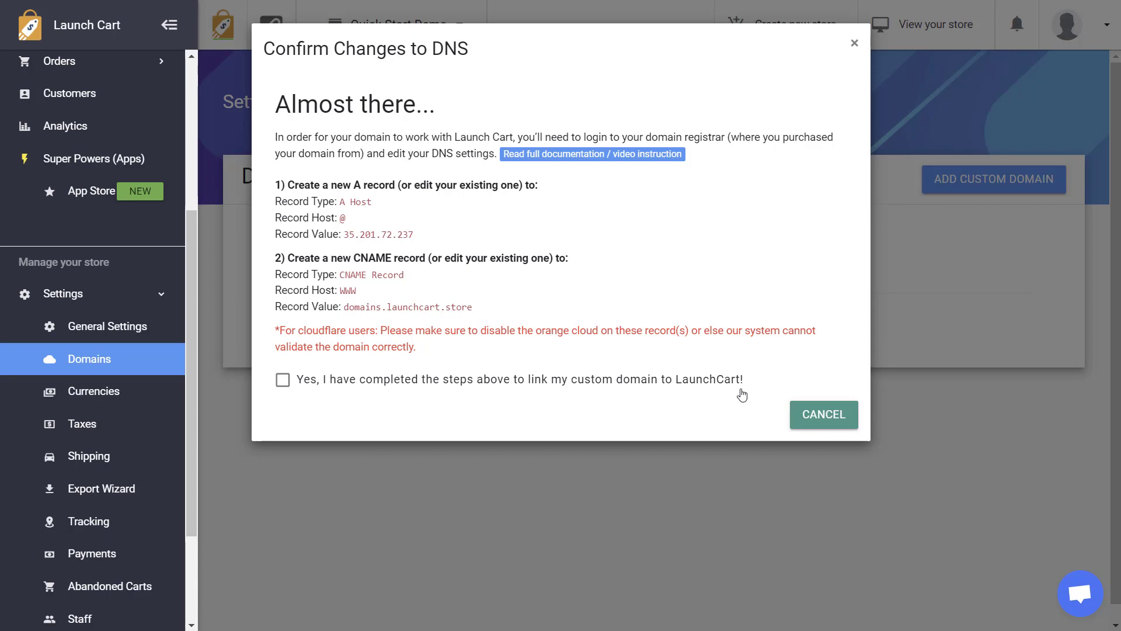
{"action": "mouse_move", "coordinate": [561, 252]}
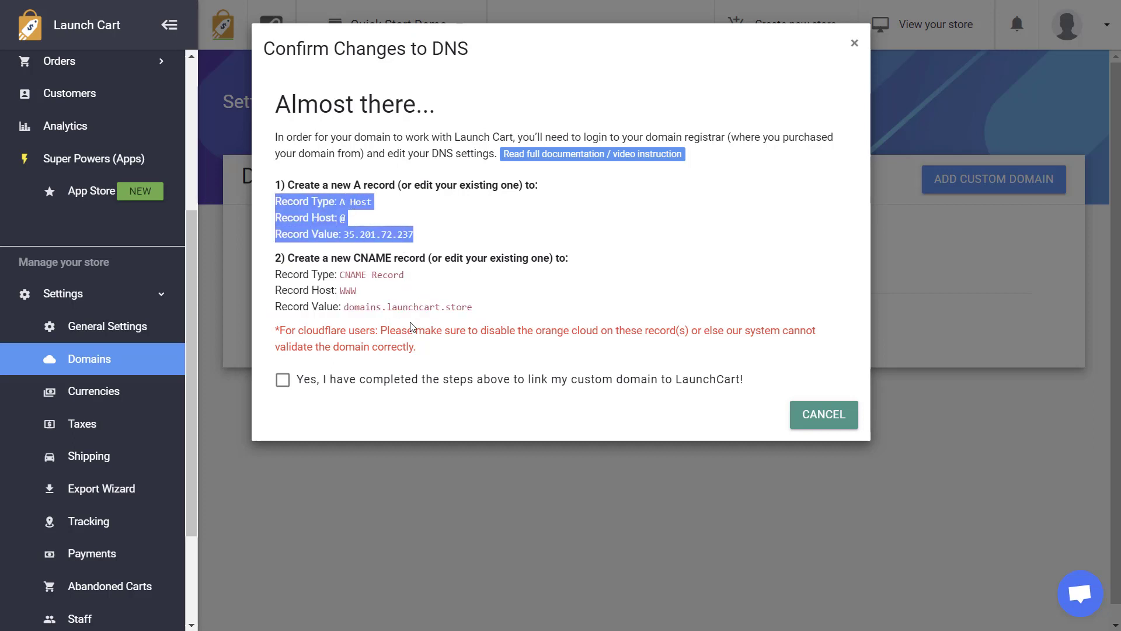
Confirm the A and CNAME DNS records are set up and save the domain.
{"action": "left_click", "coordinate": [282, 380]}
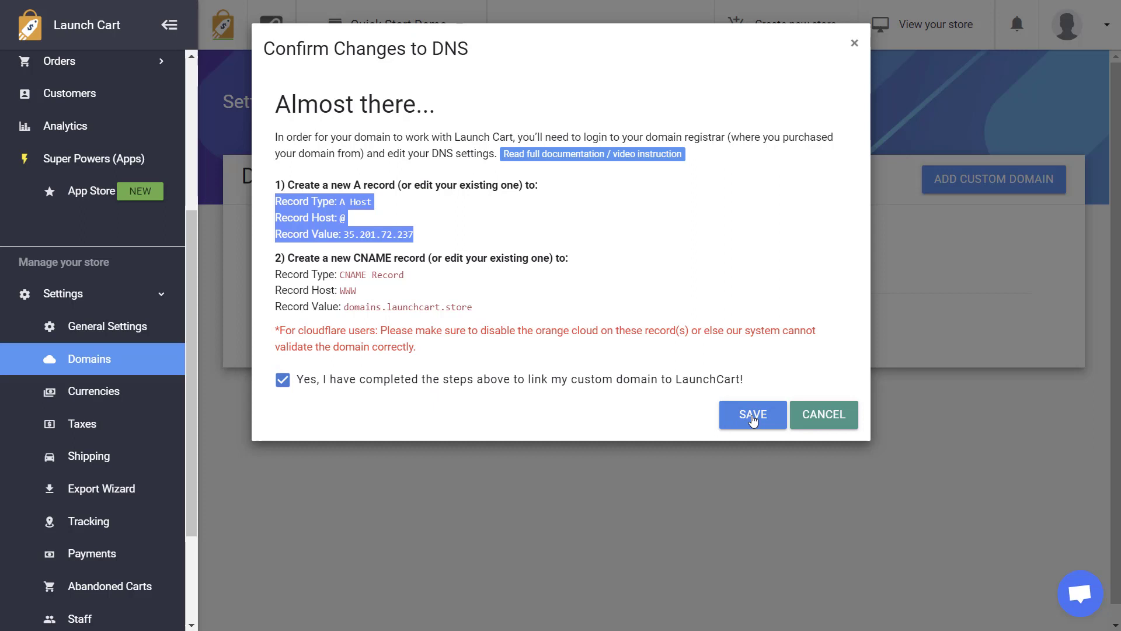
{"action": "left_click", "coordinate": [751, 415]}
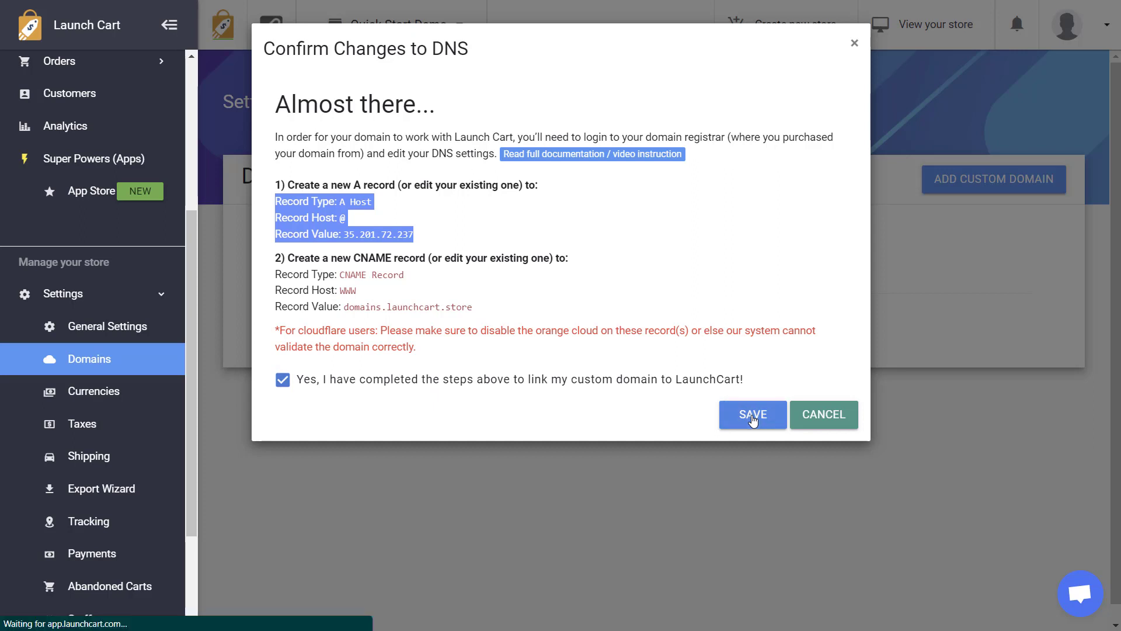
{"action": "left_click", "coordinate": [751, 415]}
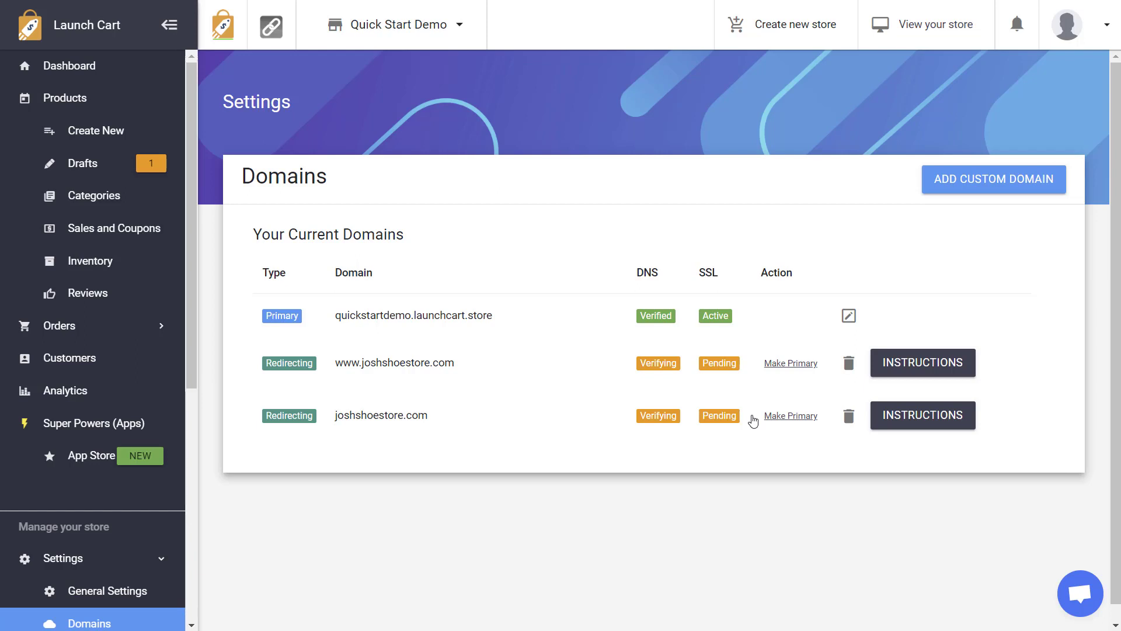
{"action": "mouse_move", "coordinate": [712, 391]}
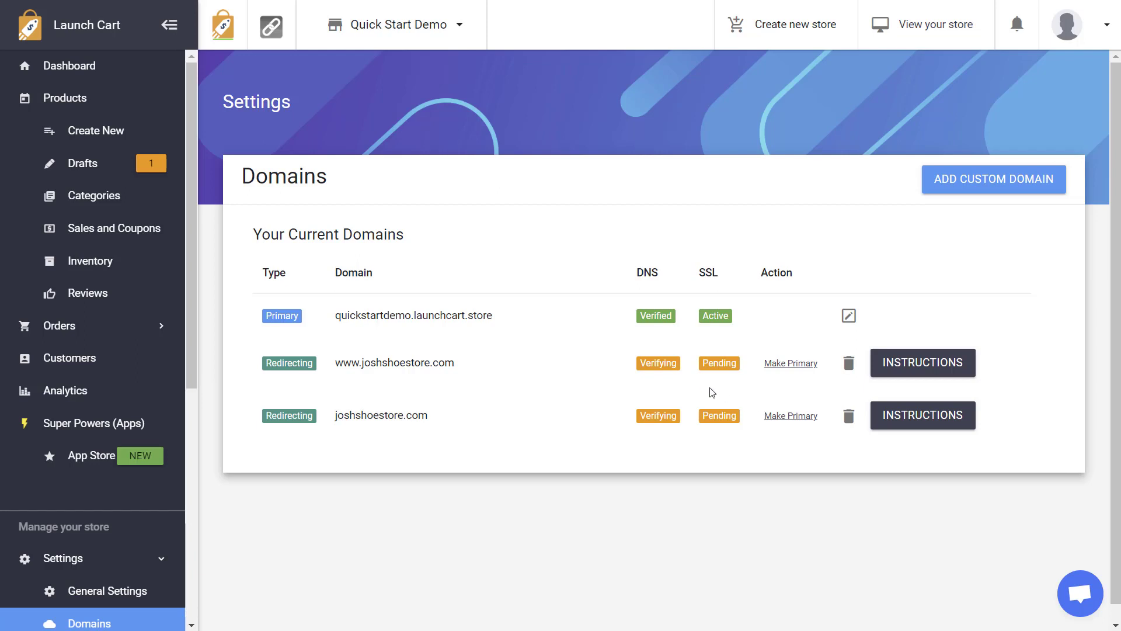
{"action": "mouse_move", "coordinate": [665, 366]}
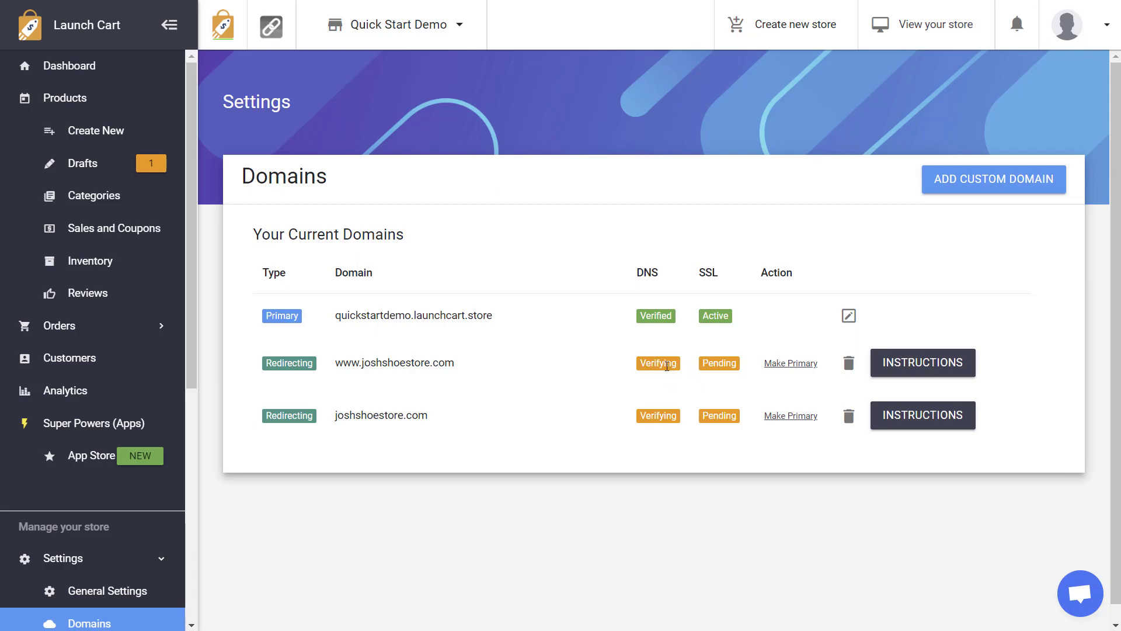
{"action": "double_click", "coordinate": [646, 272]}
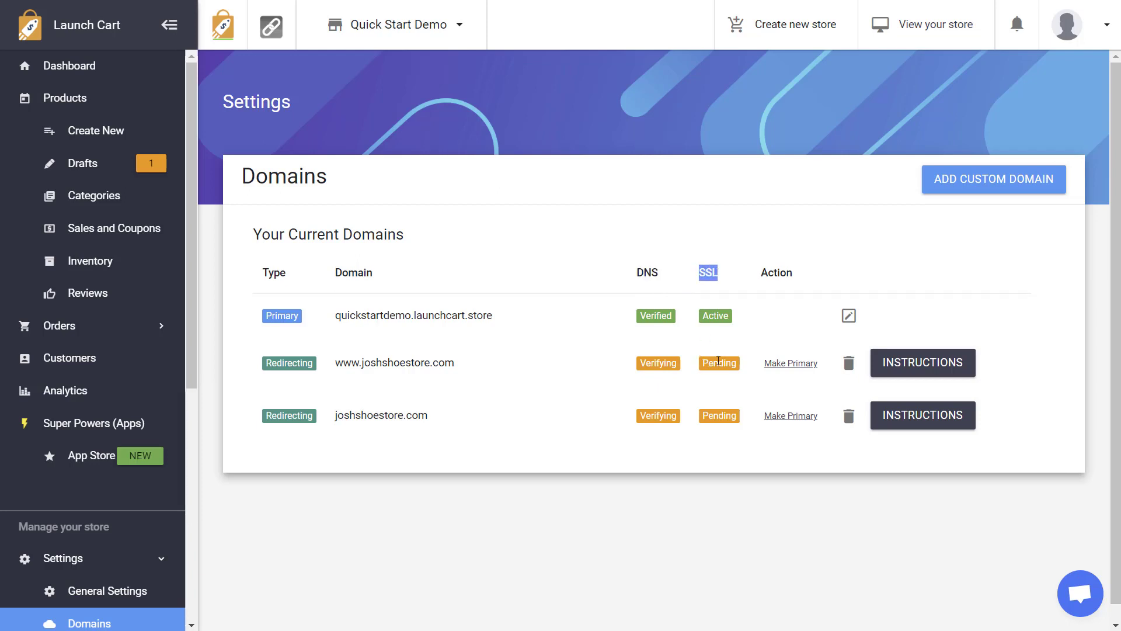
{"action": "mouse_move", "coordinate": [684, 380]}
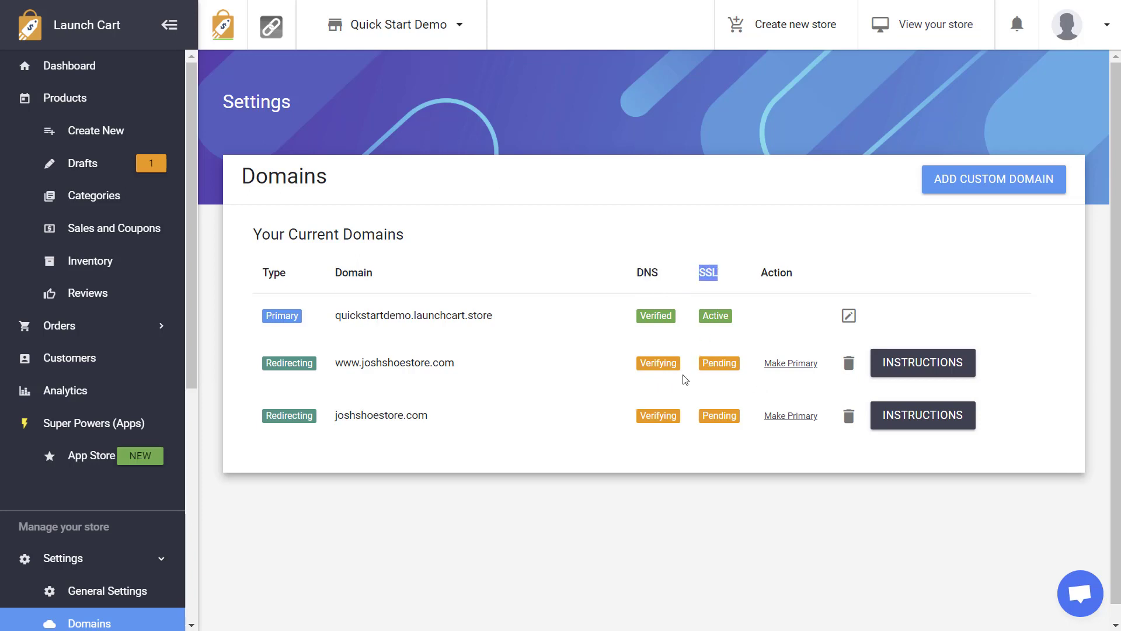
{"action": "mouse_move", "coordinate": [658, 404]}
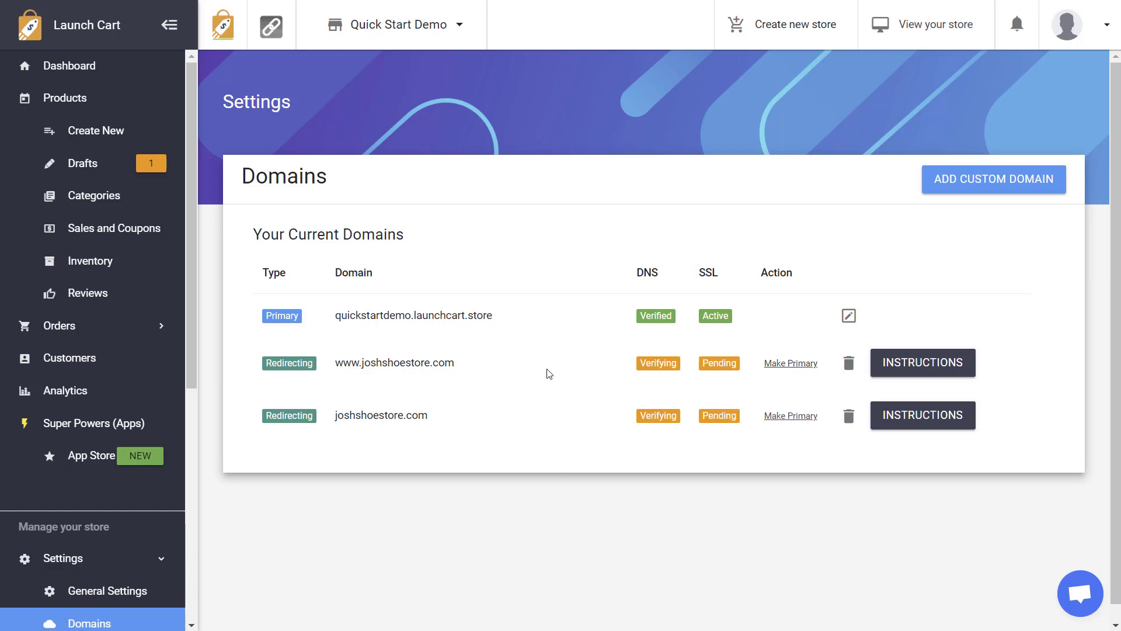
{"action": "mouse_move", "coordinate": [521, 350]}
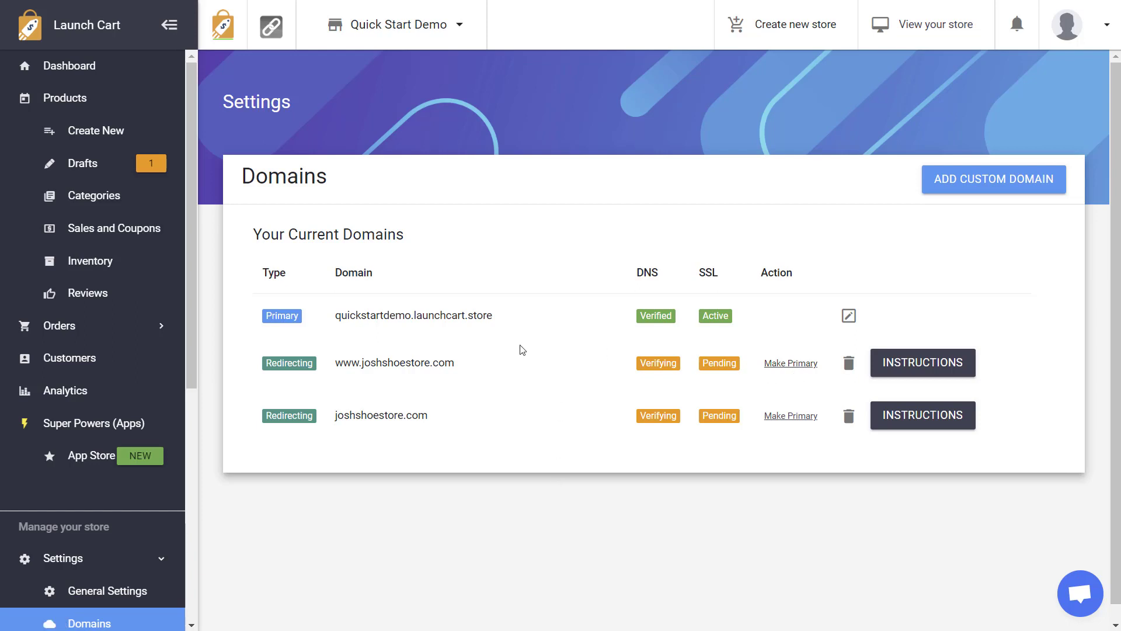
{"action": "left_click_drag", "start_coordinate": [393, 316], "coordinate": [492, 316]}
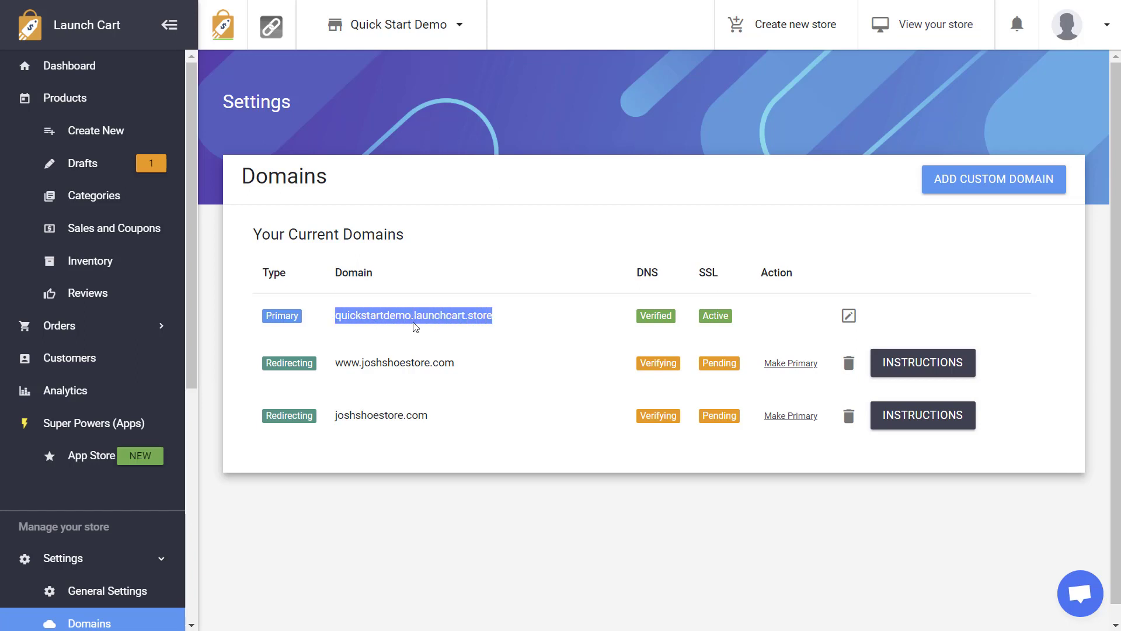
{"action": "mouse_move", "coordinate": [608, 375]}
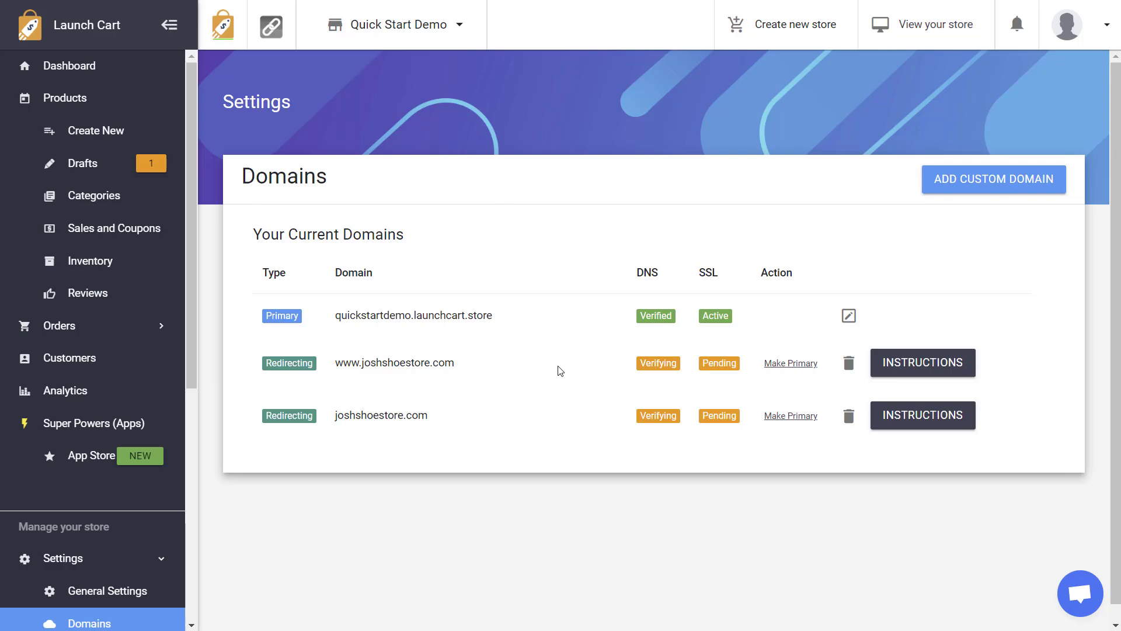
{"action": "left_click", "coordinate": [993, 179]}
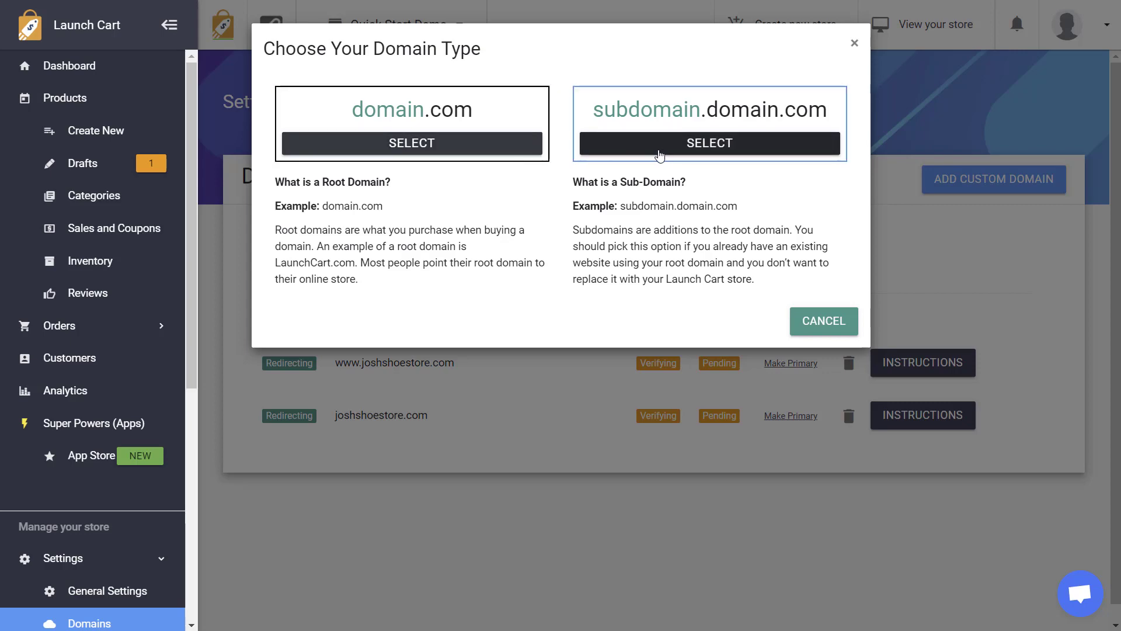
{"action": "left_click", "coordinate": [708, 143]}
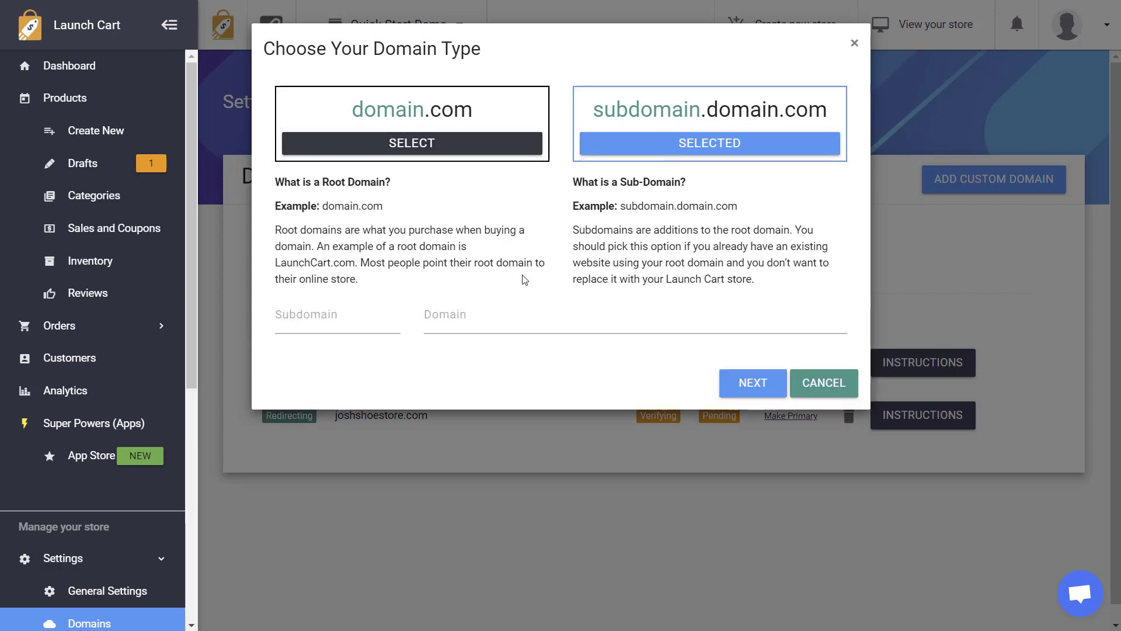
{"action": "left_click", "coordinate": [823, 382]}
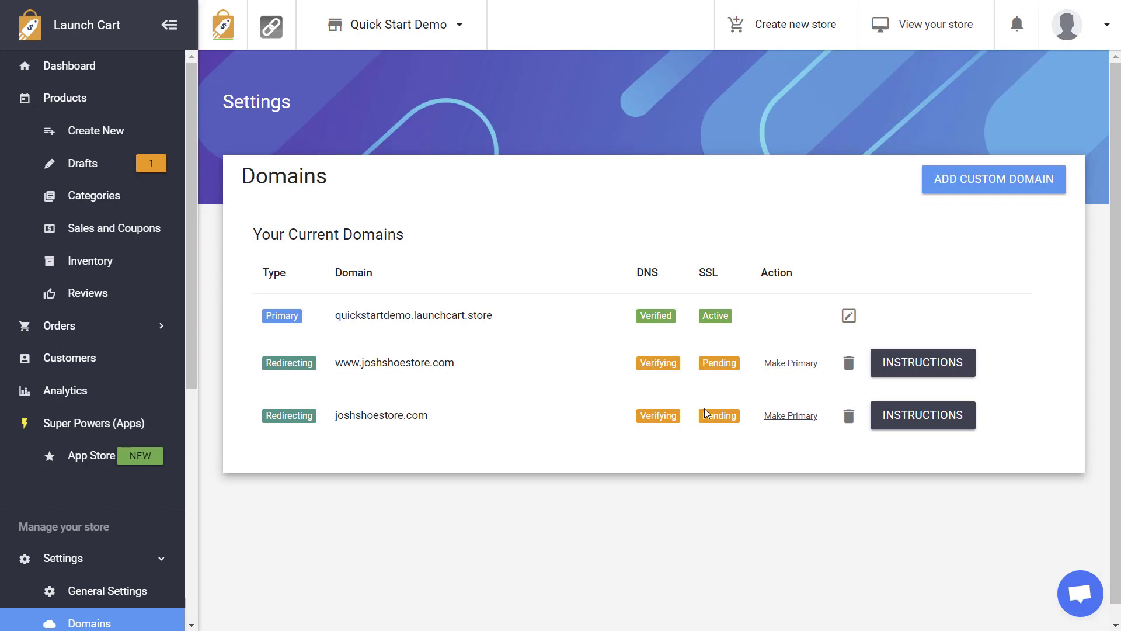
{"action": "mouse_move", "coordinate": [733, 404]}
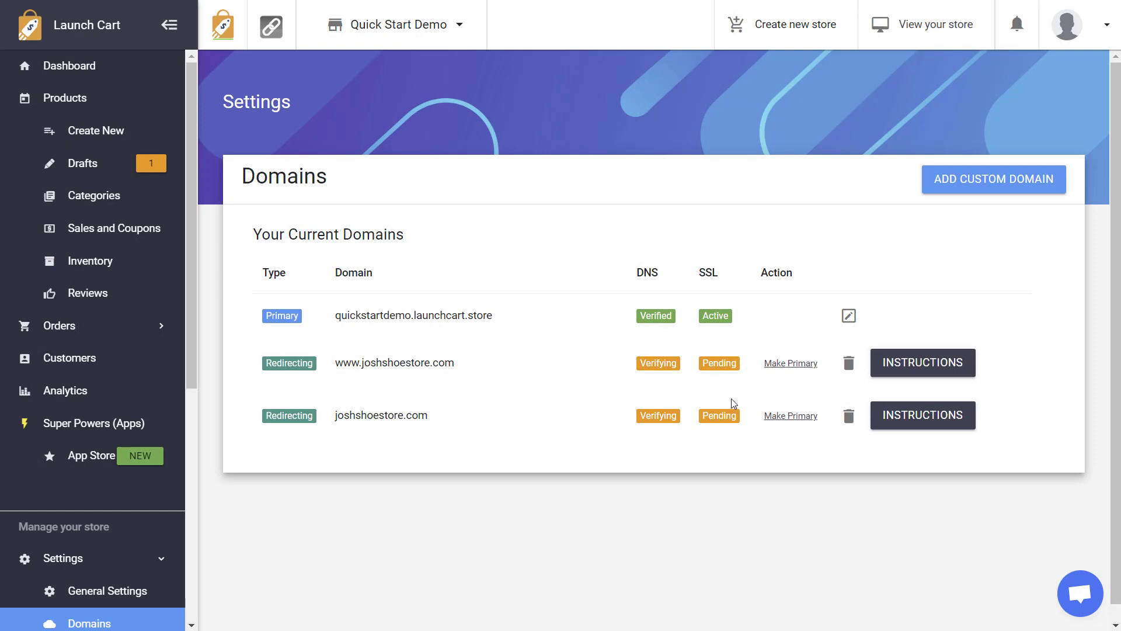
{"action": "mouse_move", "coordinate": [740, 380]}
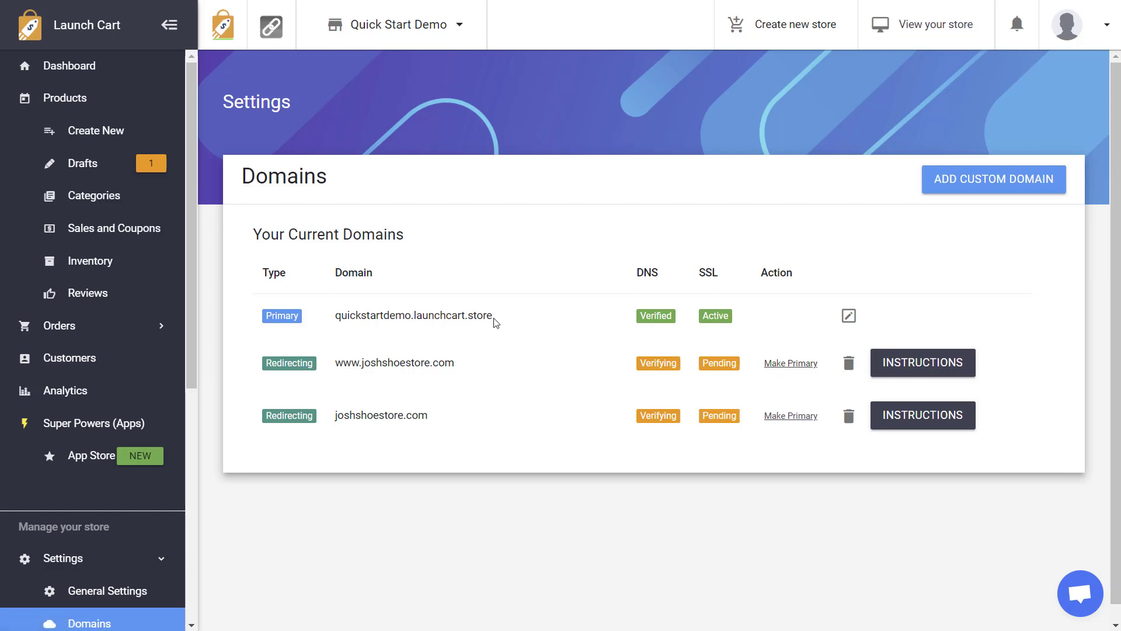
{"action": "double_click", "coordinate": [413, 315]}
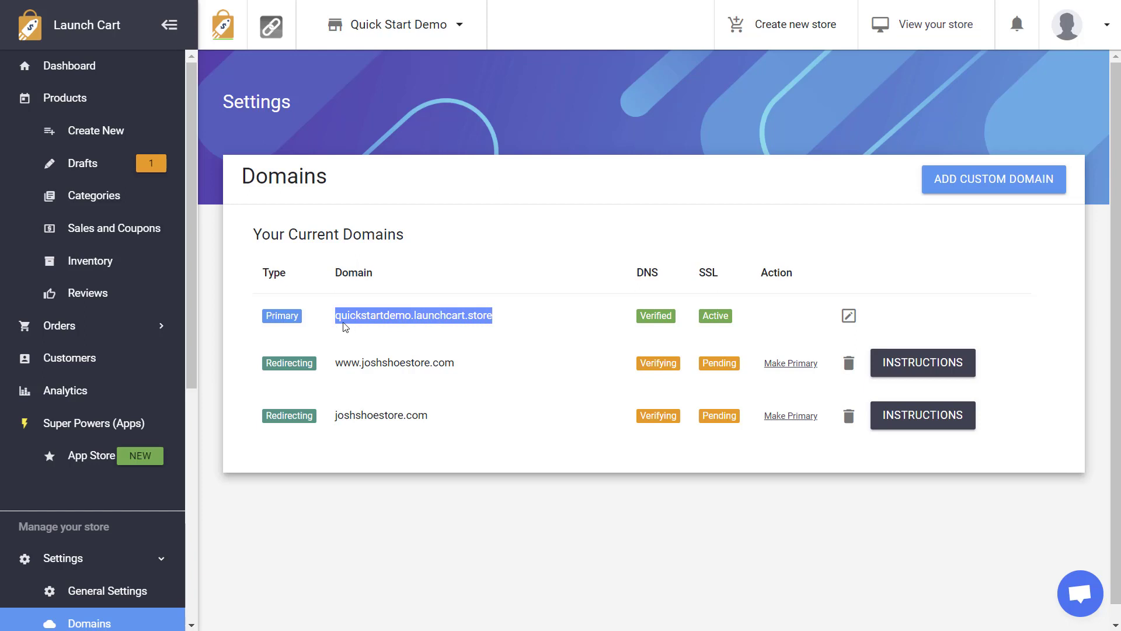
{"action": "mouse_move", "coordinate": [395, 327]}
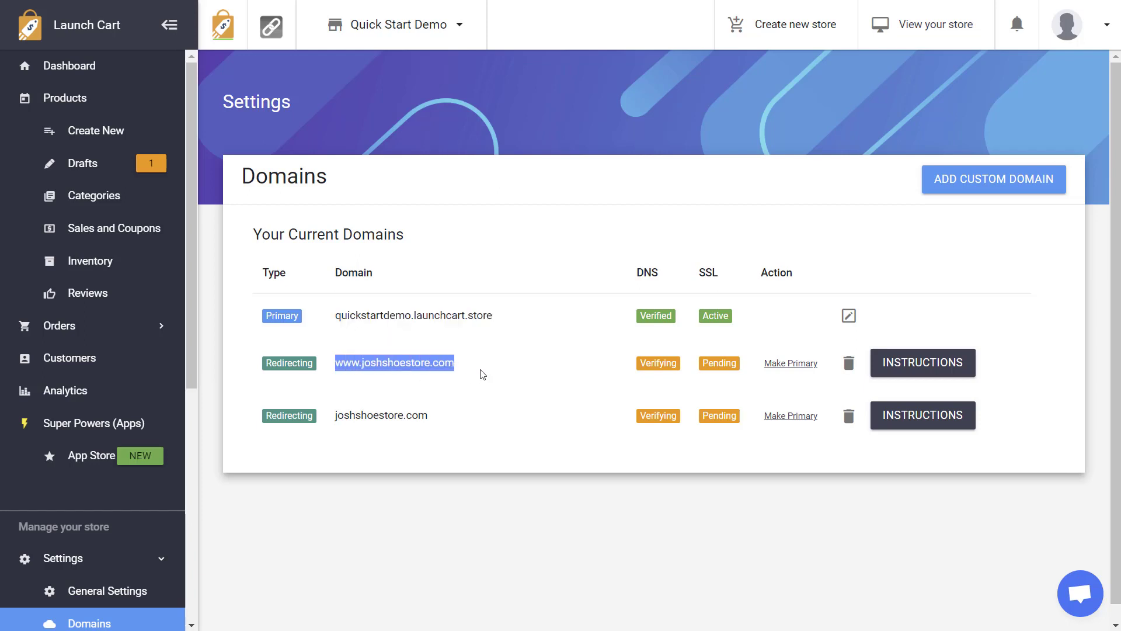
{"action": "mouse_move", "coordinate": [297, 374]}
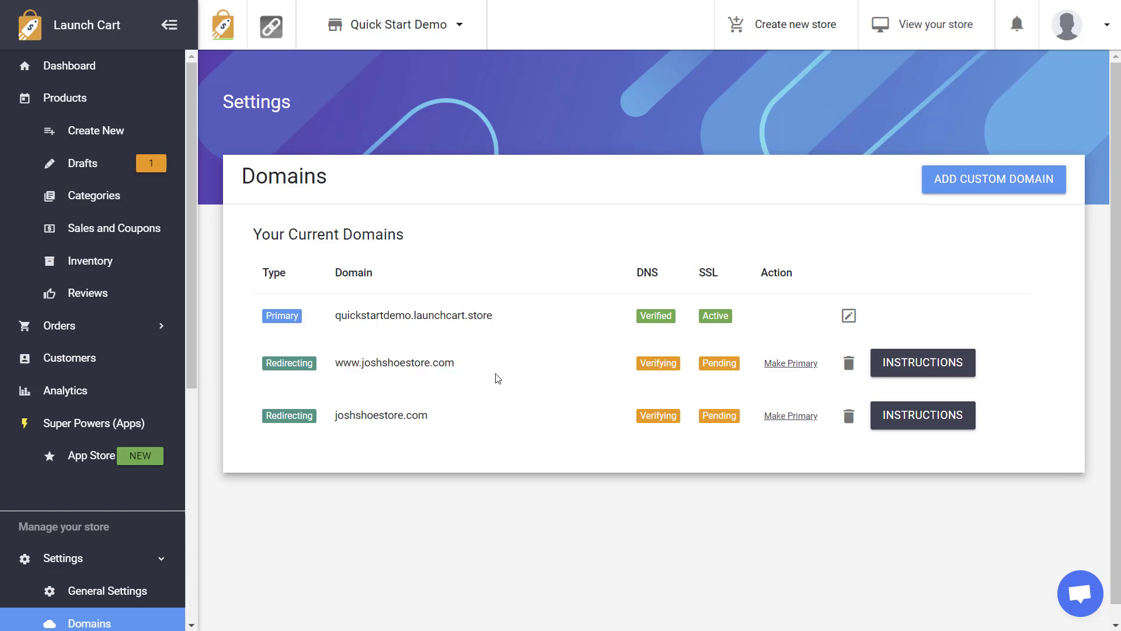
{"action": "mouse_move", "coordinate": [922, 362]}
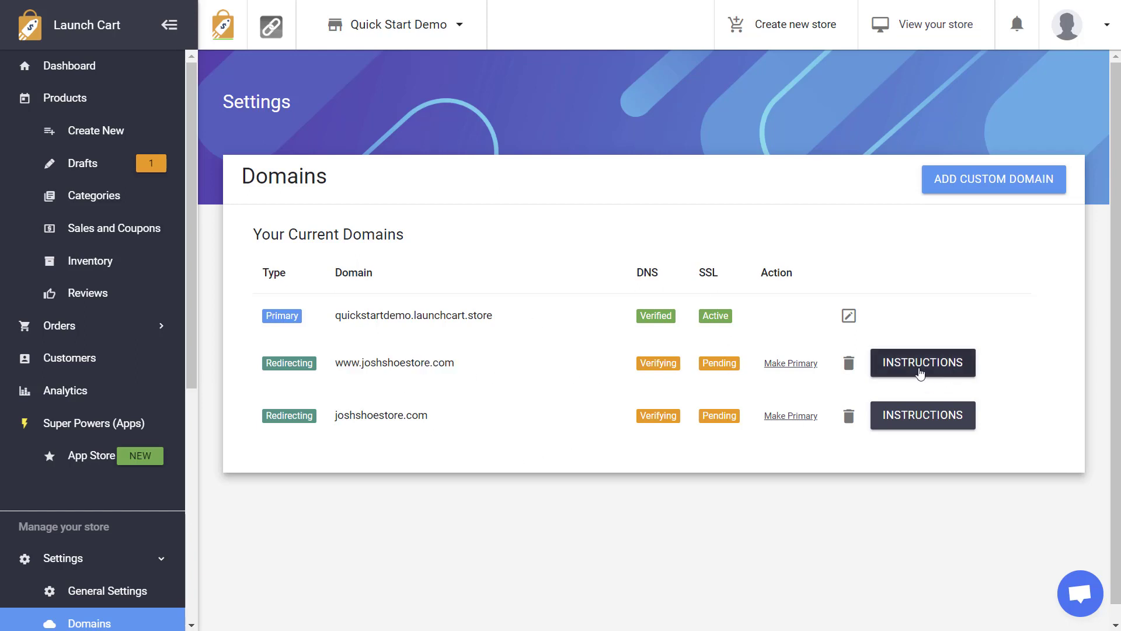
{"action": "left_click", "coordinate": [921, 362]}
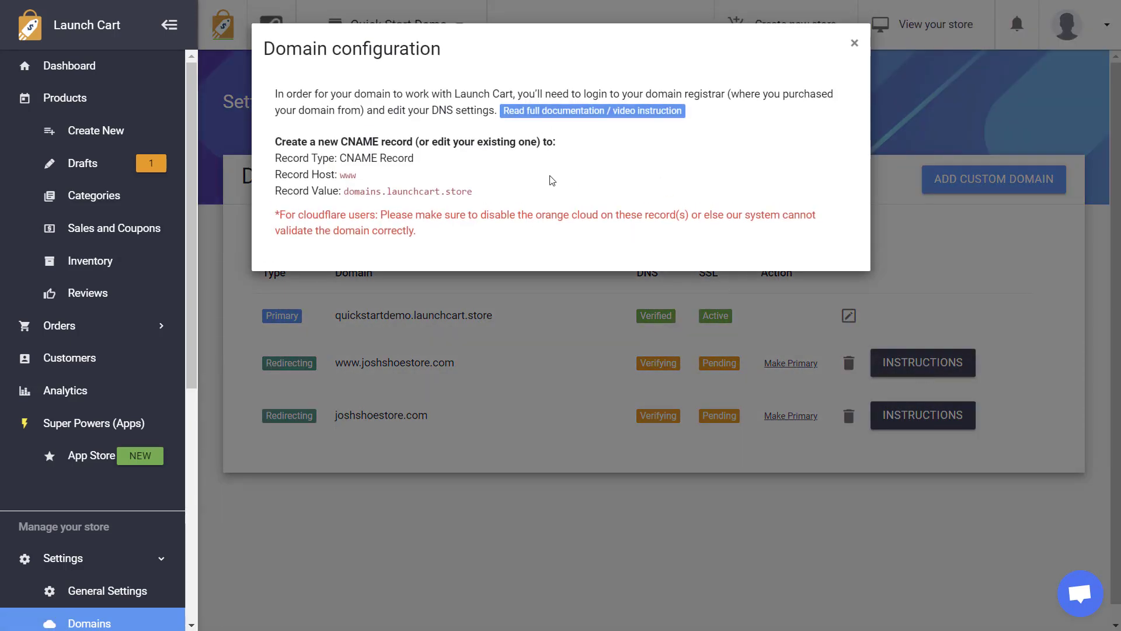
{"action": "mouse_move", "coordinate": [841, 55]}
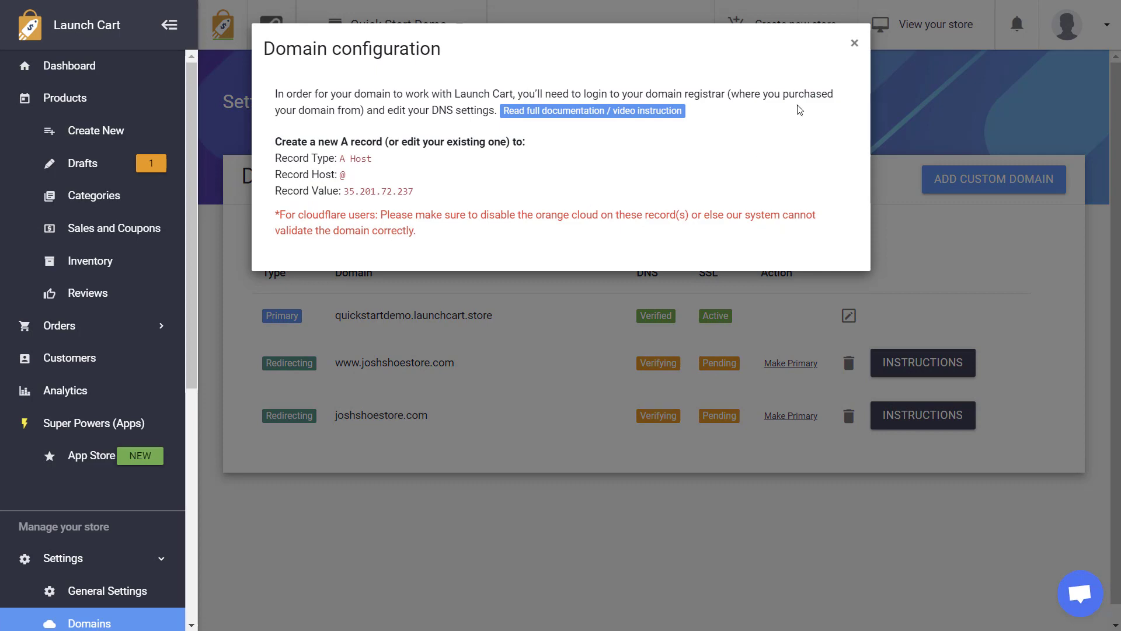
{"action": "left_click", "coordinate": [854, 42]}
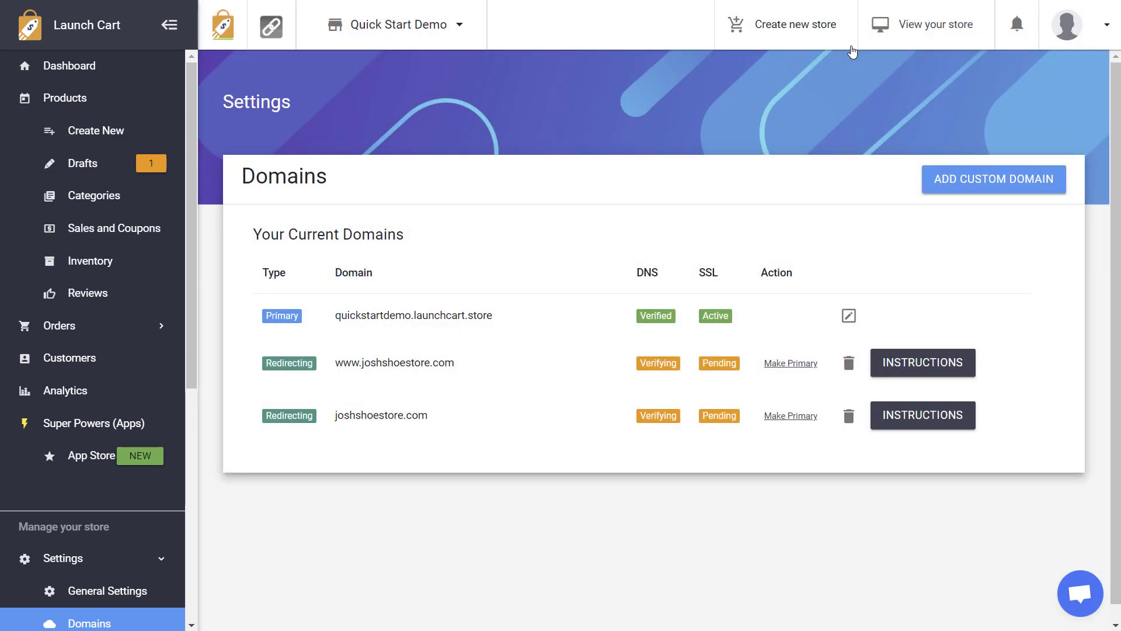